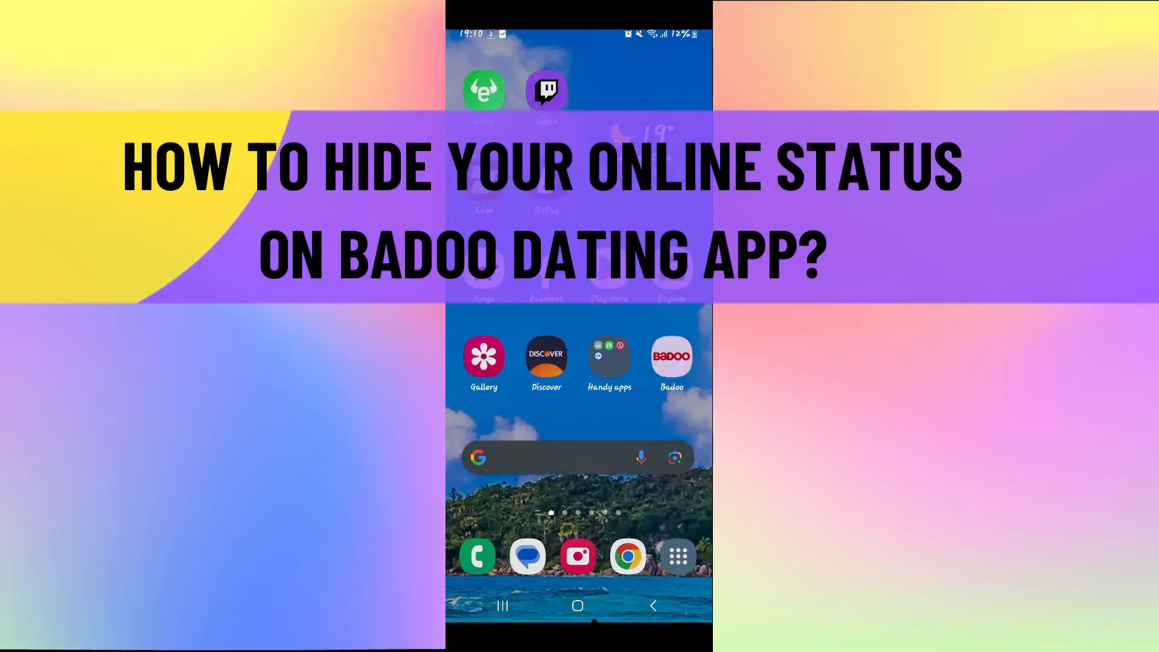
Step: Launch Badoo from the Android home screen, landing on Encounters
{"action": "left_click", "coordinate": [670, 357]}
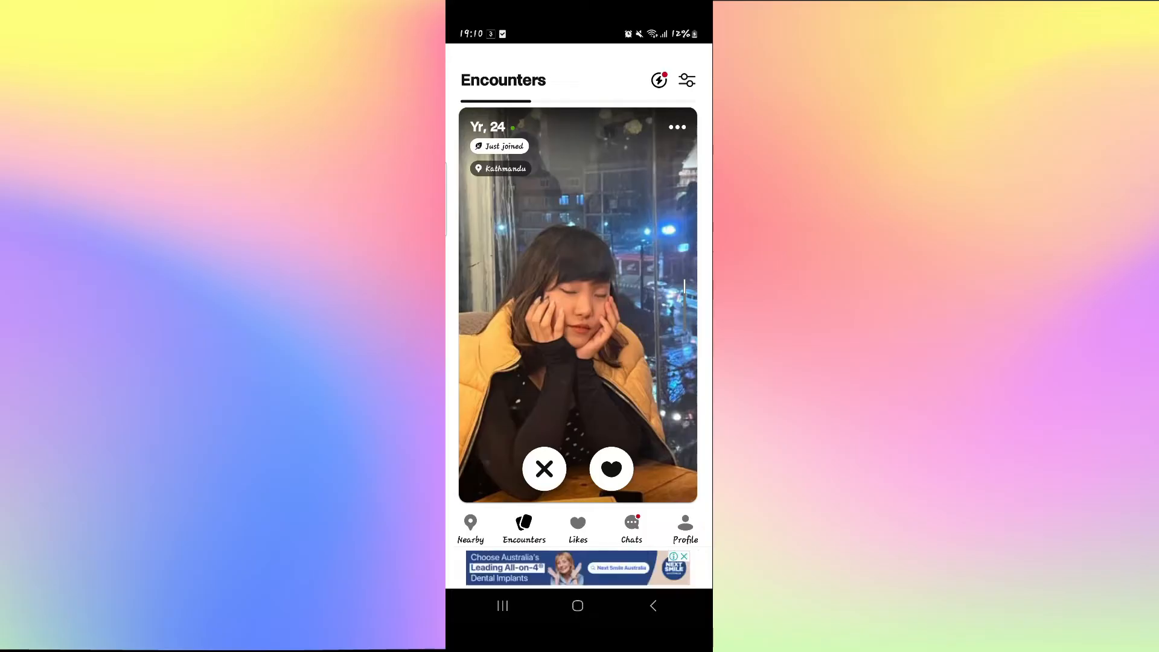
{"action": "mouse_move", "coordinate": [558, 444]}
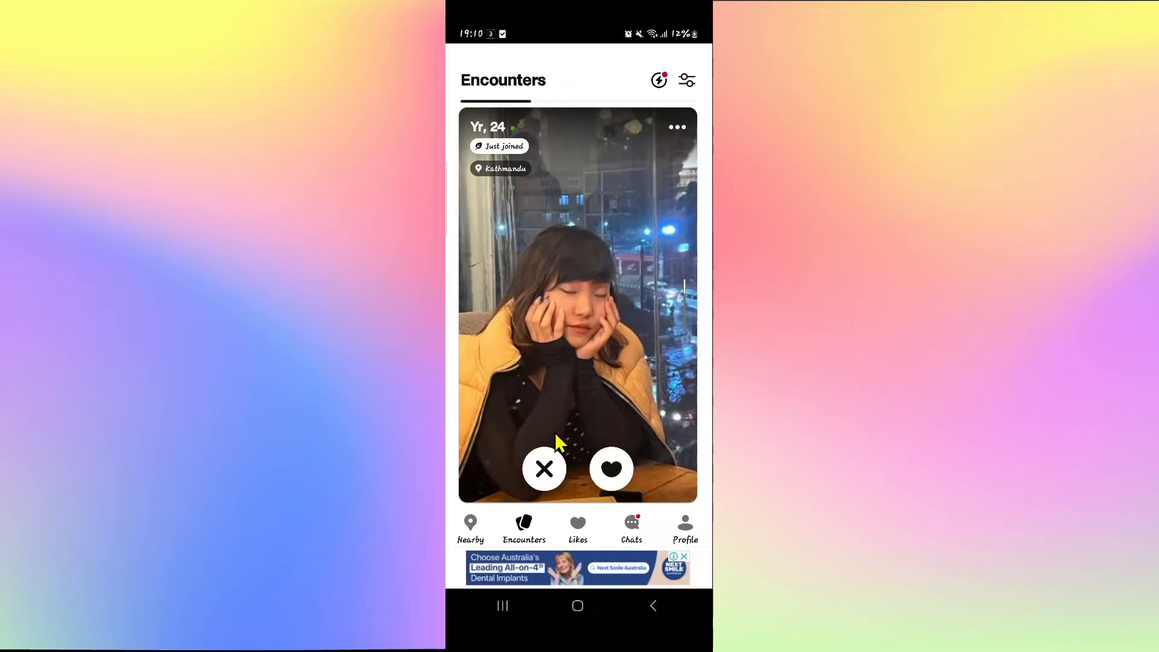
{"action": "mouse_move", "coordinate": [488, 319]}
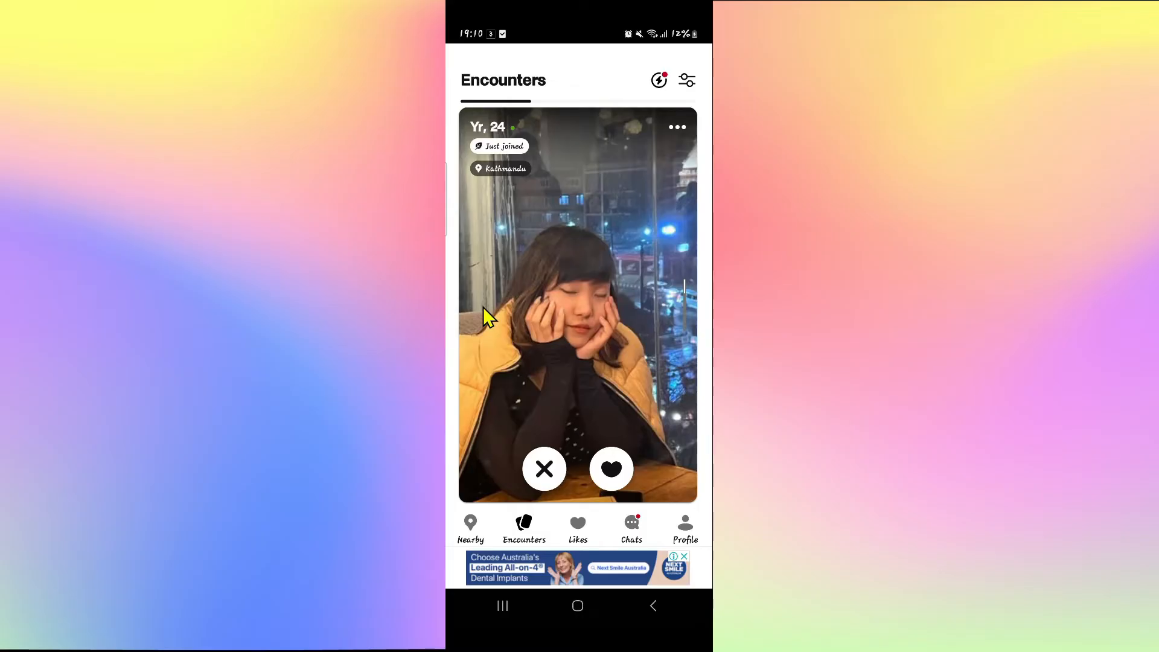
{"action": "mouse_move", "coordinate": [665, 525]}
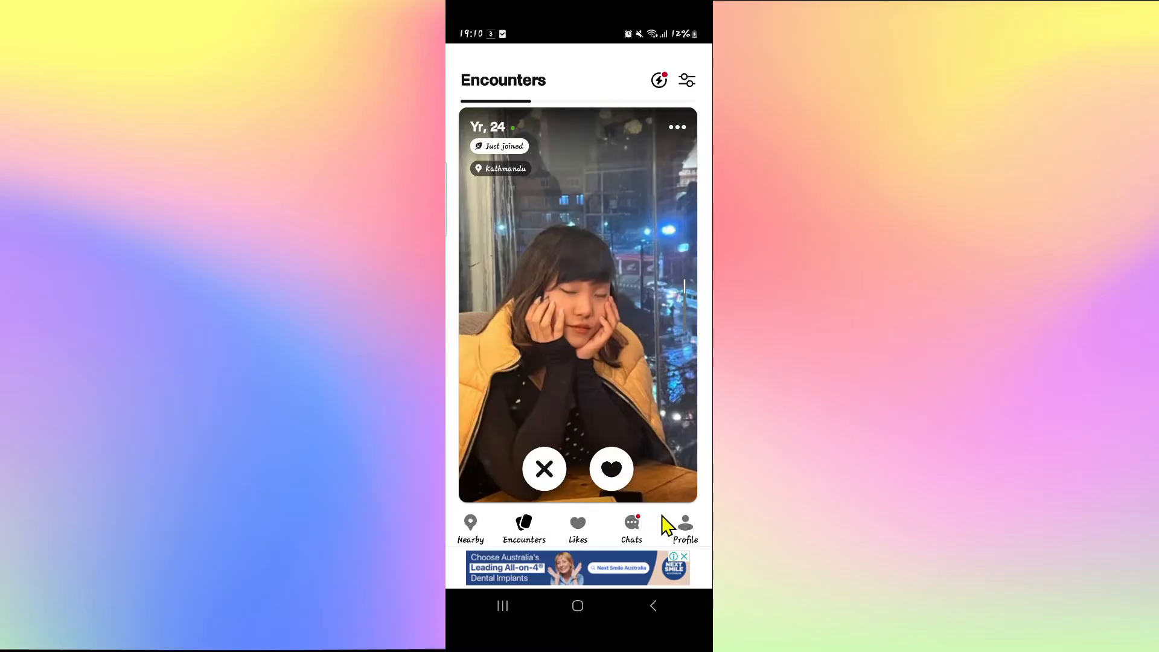
{"action": "mouse_move", "coordinate": [688, 533]}
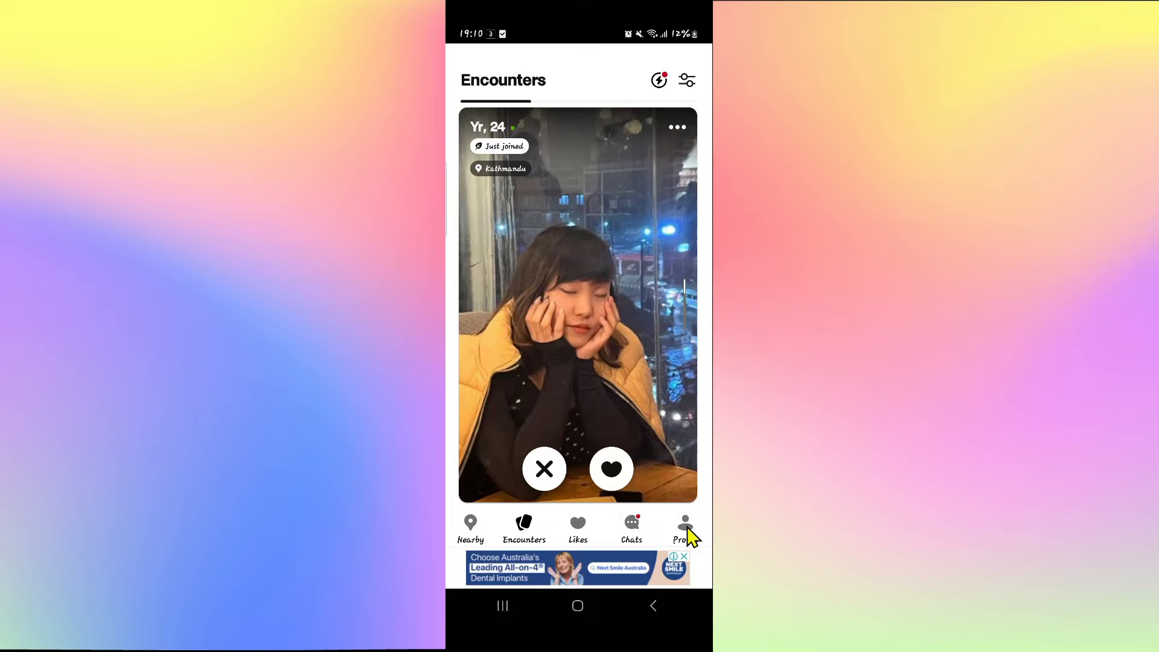
Step: Go from Profile through settings and Account Preferences to the Privacy page
{"action": "left_click", "coordinate": [684, 529]}
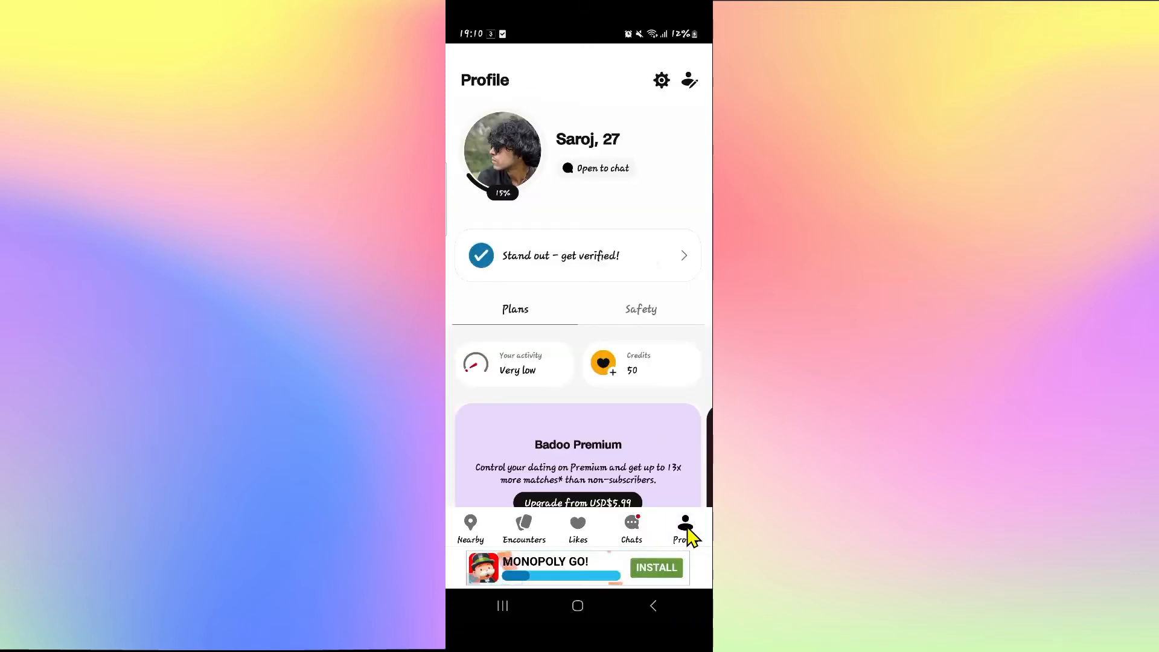
{"action": "mouse_move", "coordinate": [662, 82]}
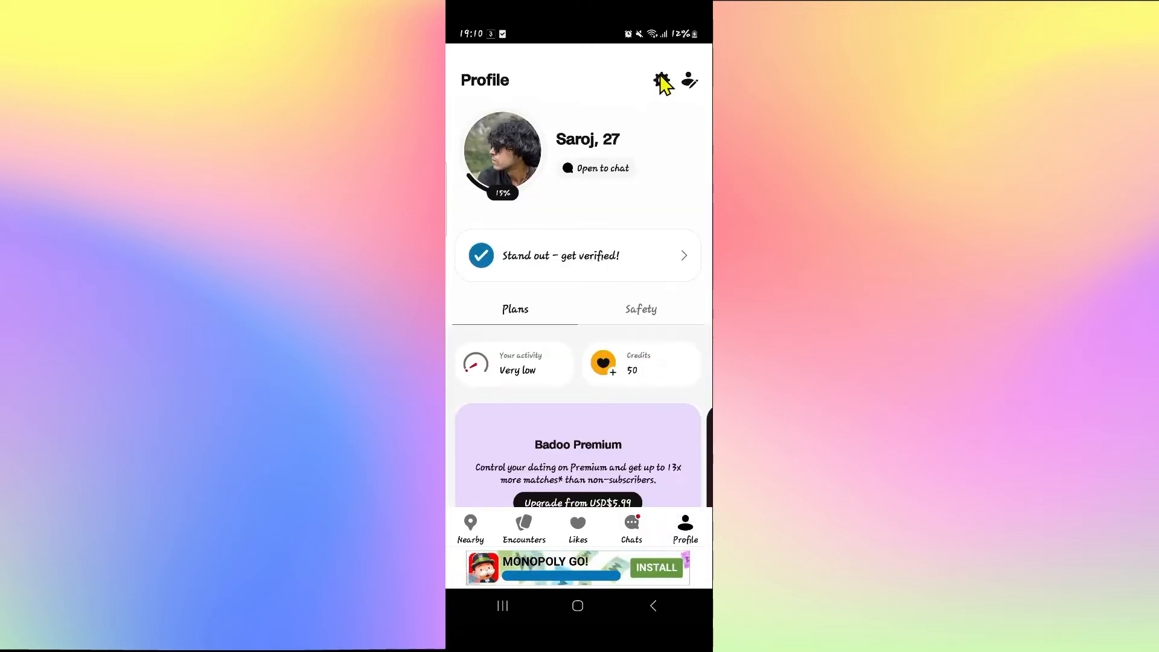
{"action": "left_click", "coordinate": [660, 80]}
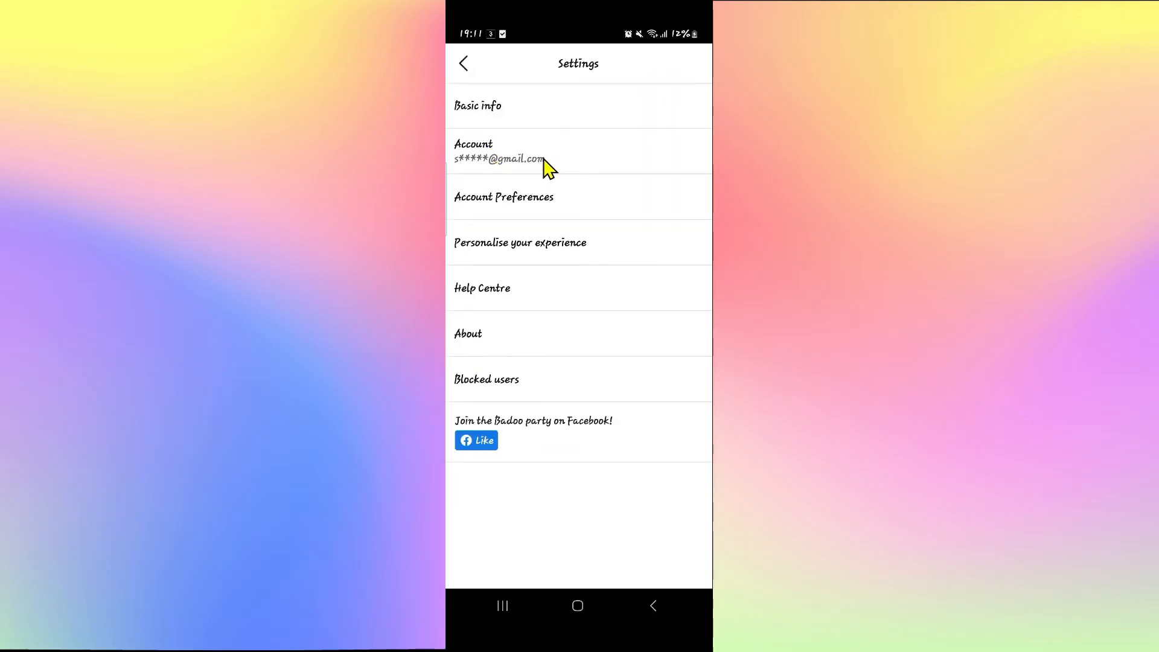
{"action": "mouse_move", "coordinate": [527, 214]}
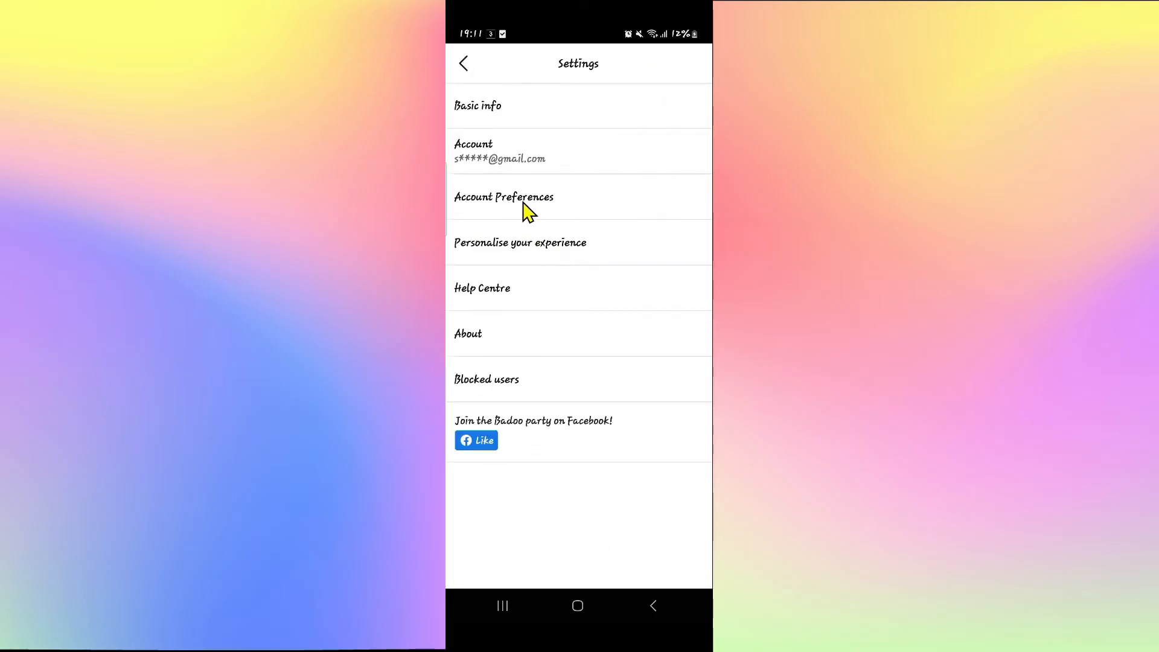
{"action": "left_click", "coordinate": [503, 196]}
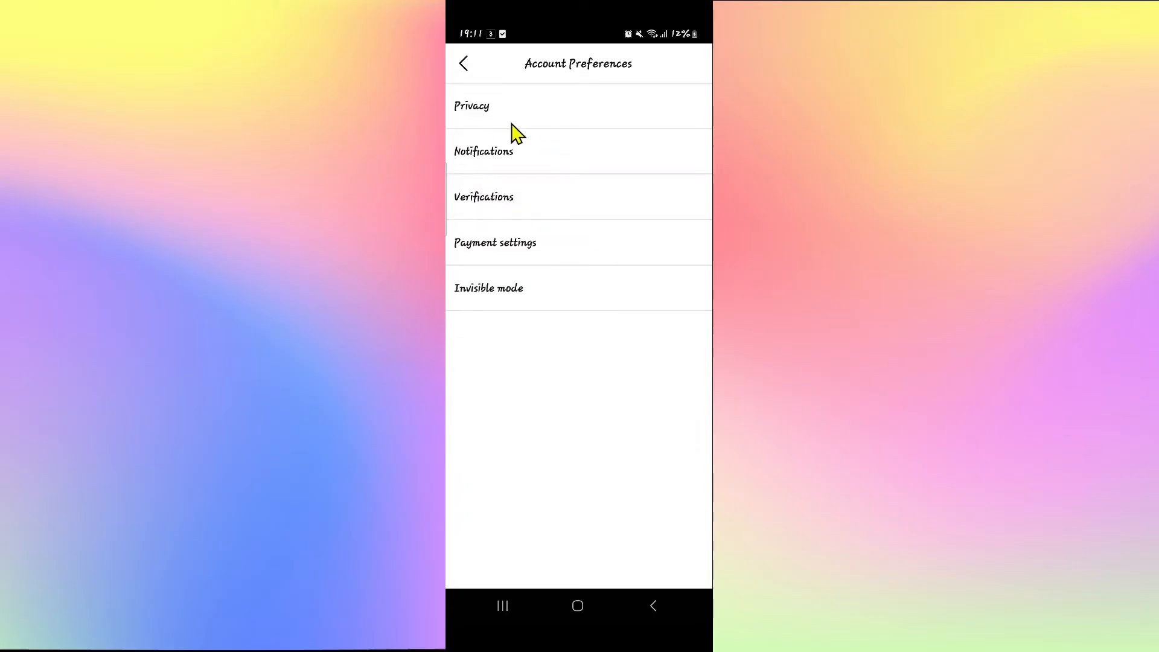
{"action": "left_click", "coordinate": [472, 106]}
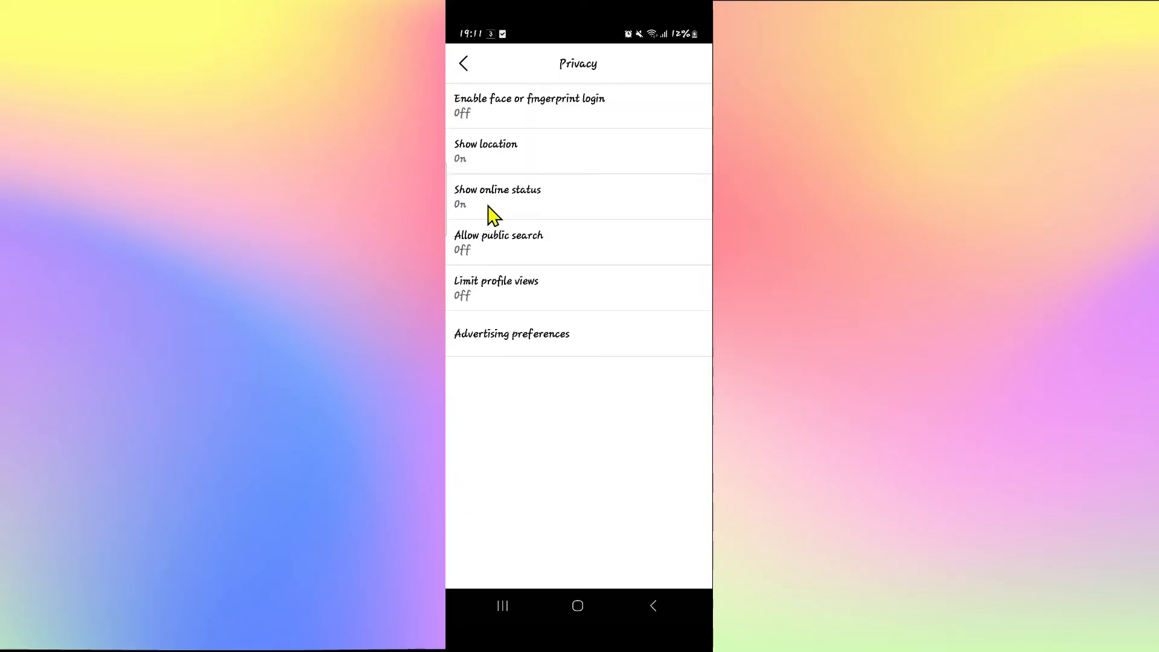
{"action": "mouse_move", "coordinate": [517, 211]}
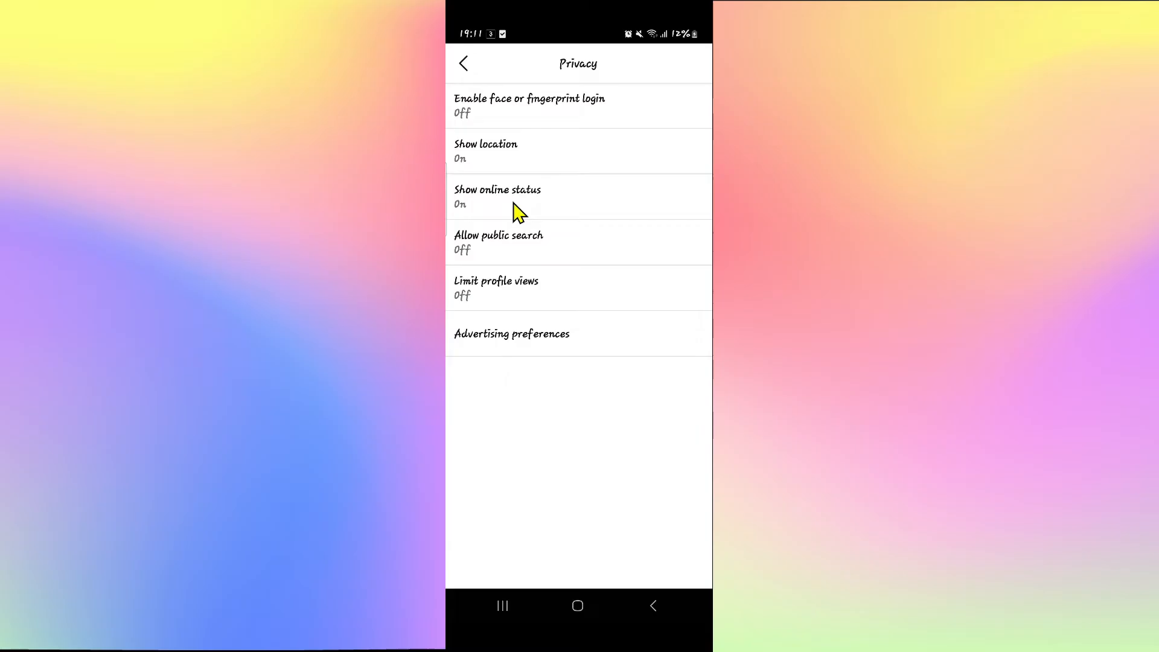
Step: Switch Show online status Off, then back out to the Profile page
{"action": "left_click", "coordinate": [497, 197]}
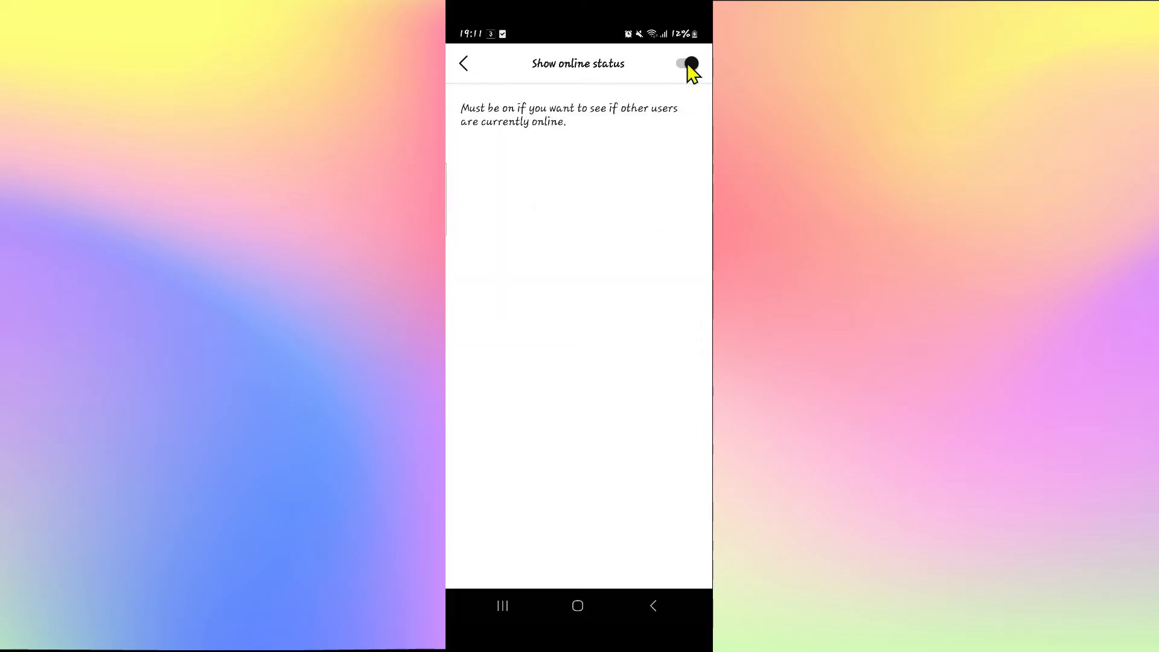
{"action": "left_click", "coordinate": [682, 64]}
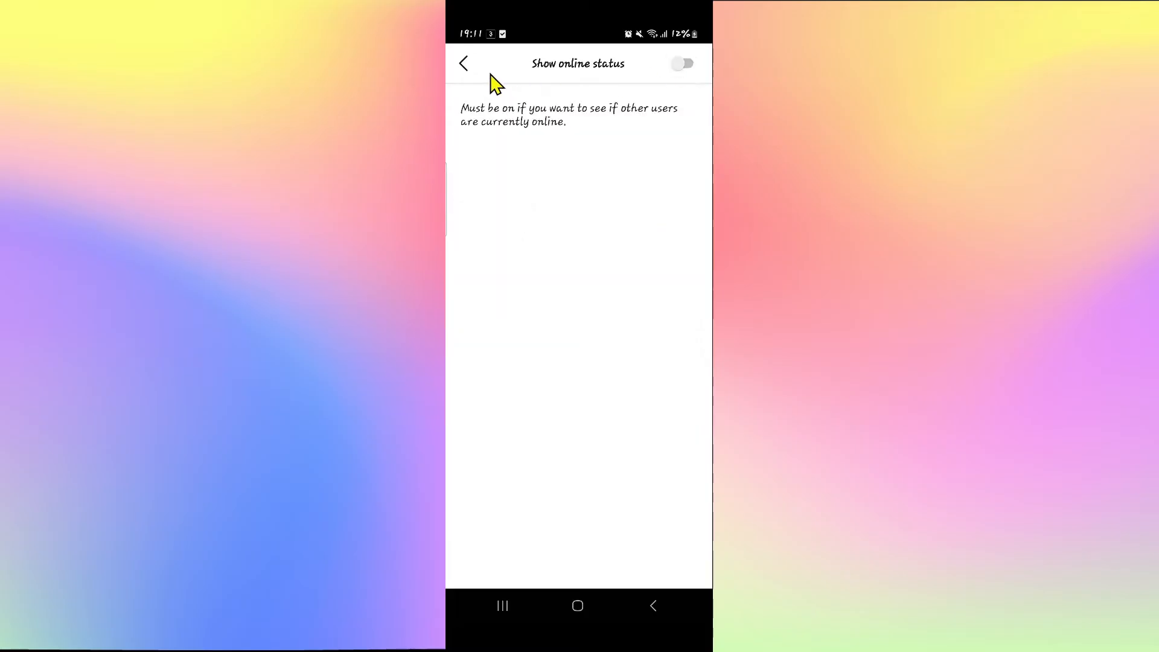
{"action": "left_click", "coordinate": [464, 63]}
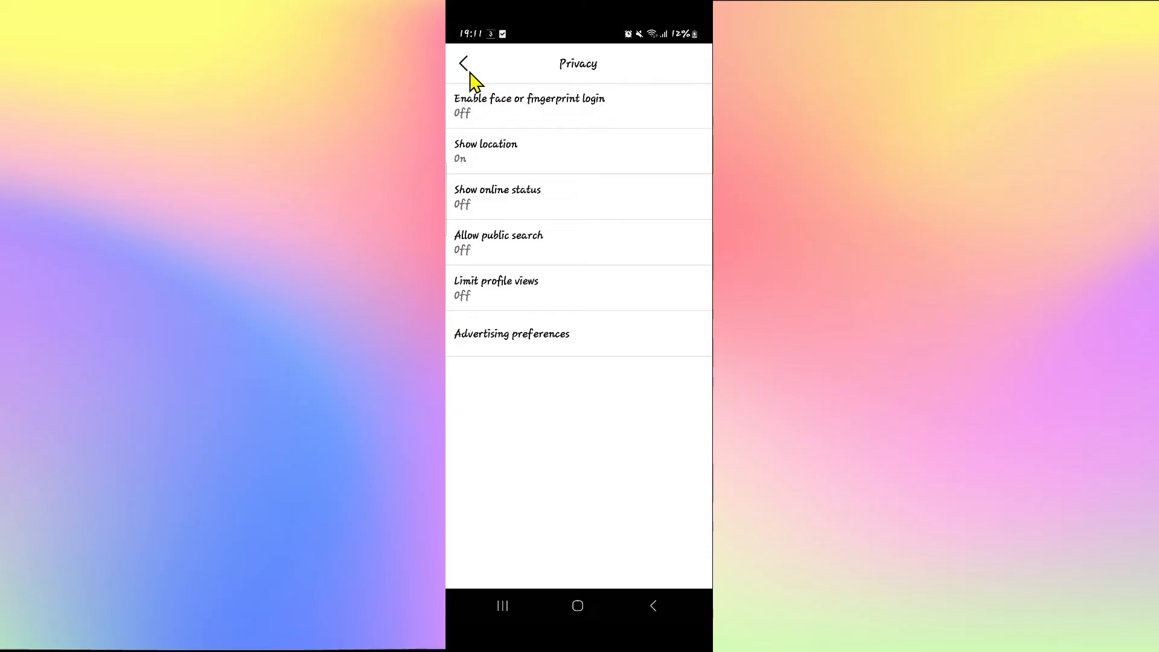
{"action": "left_click", "coordinate": [464, 64]}
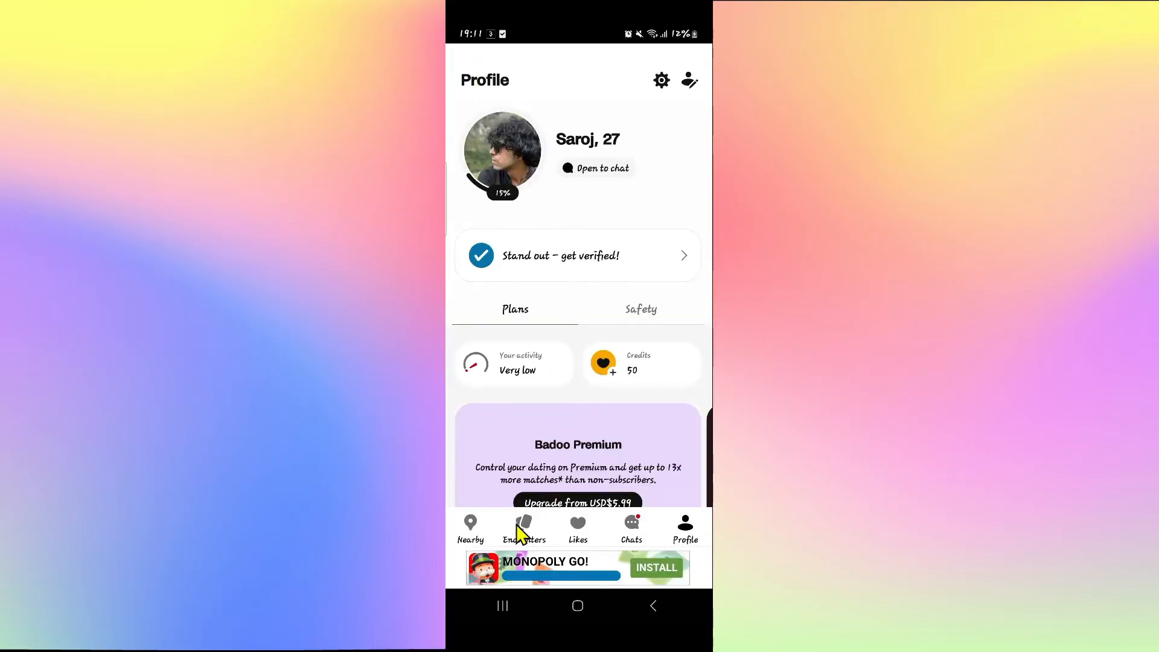
Step: Visit Encounters, then return via Profile, settings, Account Preferences to Privacy
{"action": "left_click", "coordinate": [523, 529]}
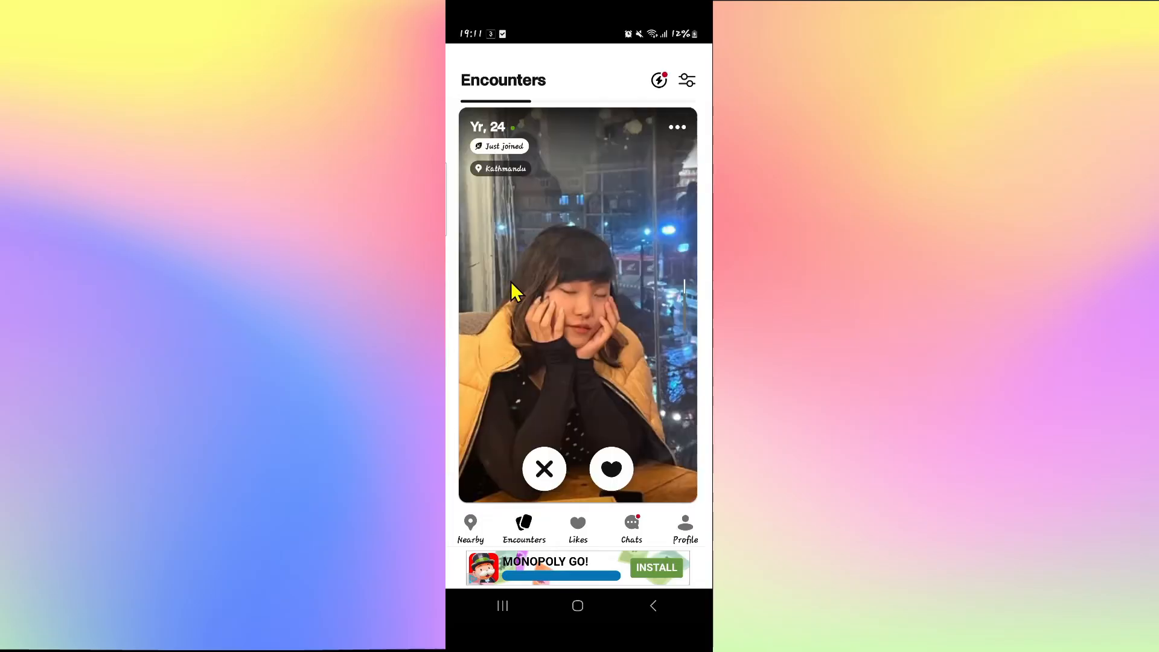
{"action": "left_click", "coordinate": [631, 527]}
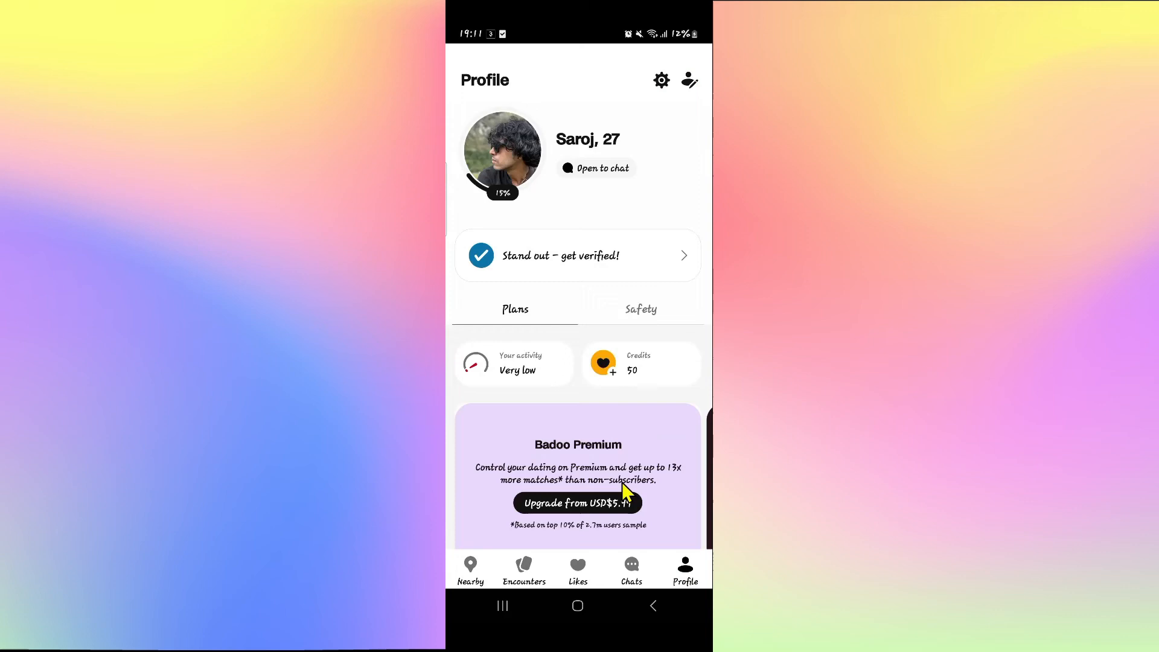
{"action": "mouse_move", "coordinate": [675, 87]}
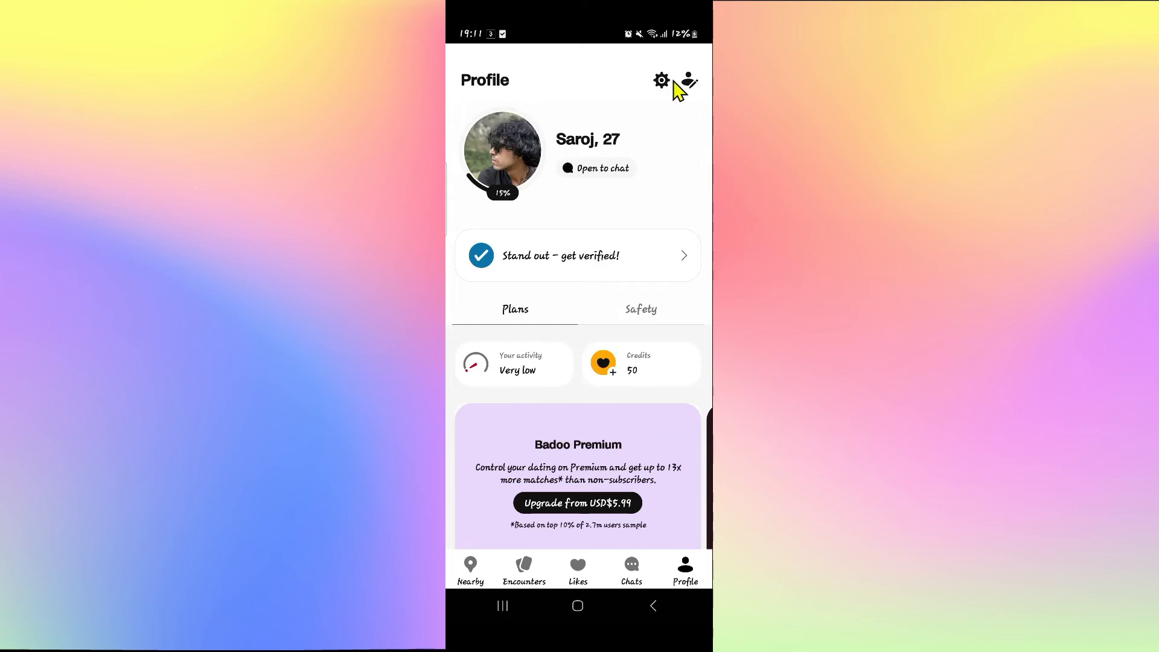
{"action": "left_click", "coordinate": [659, 80]}
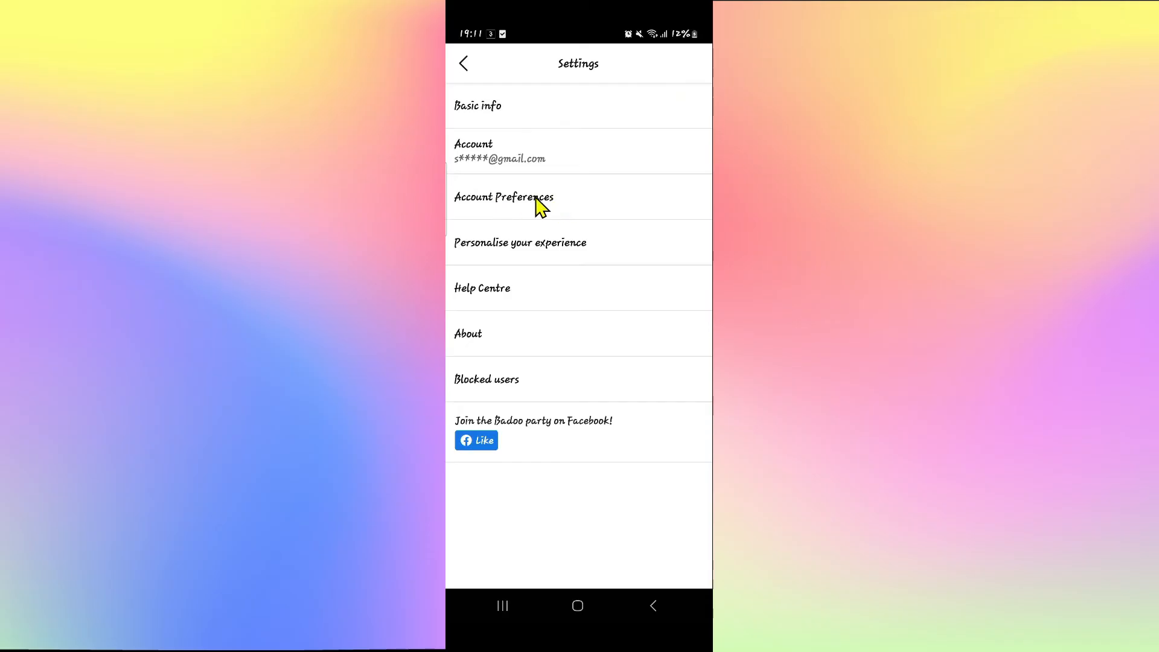
{"action": "left_click", "coordinate": [504, 196]}
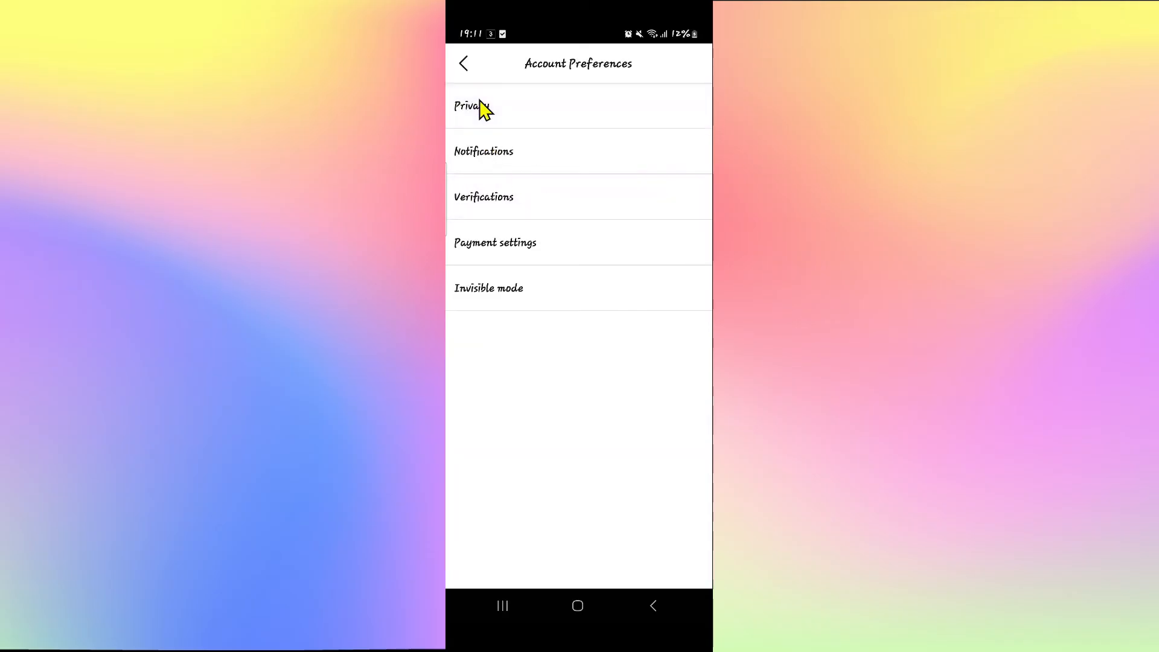
{"action": "left_click", "coordinate": [469, 106]}
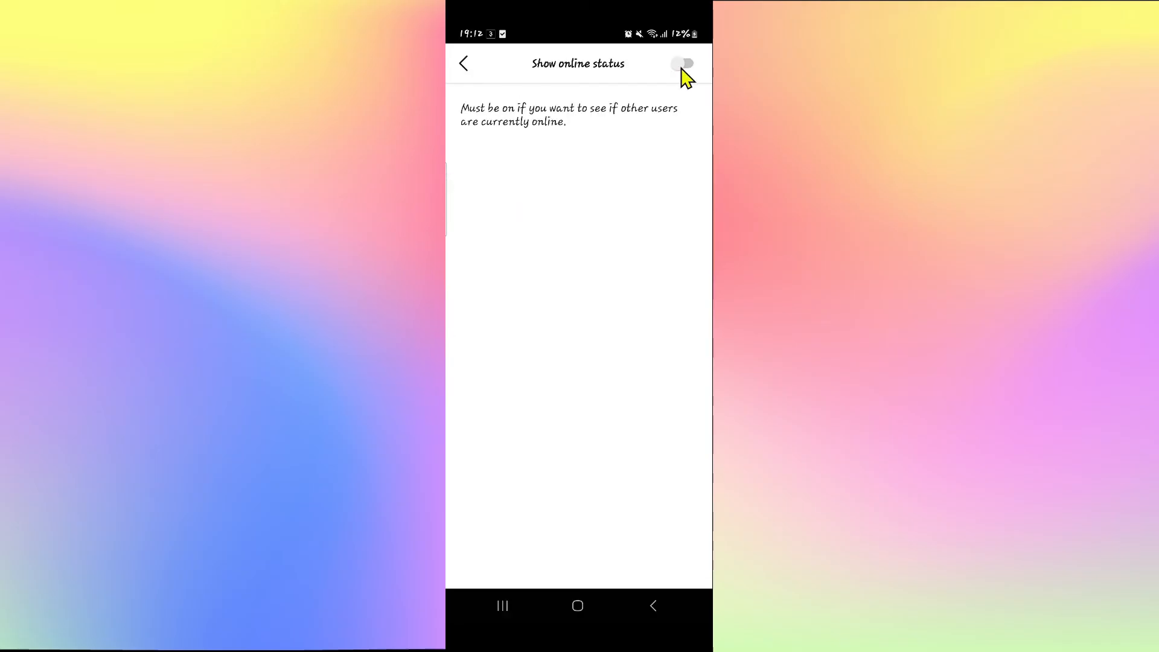
Step: Switch Show online status back On, return to Privacy, then go Home
{"action": "left_click", "coordinate": [685, 63]}
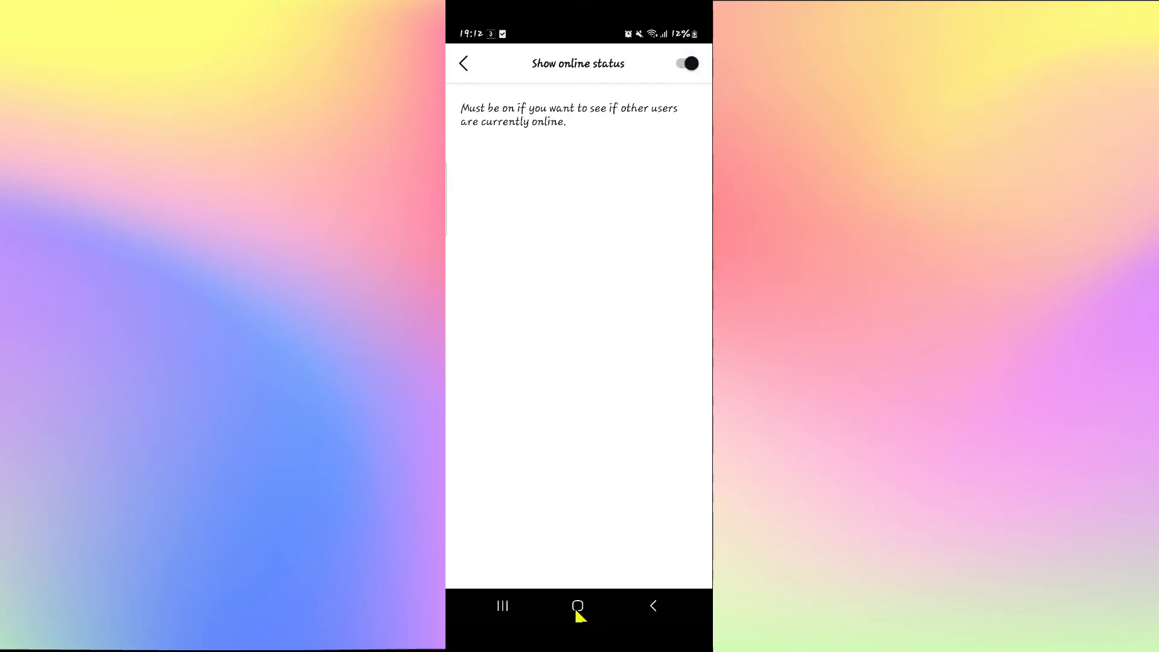
{"action": "left_click", "coordinate": [464, 63]}
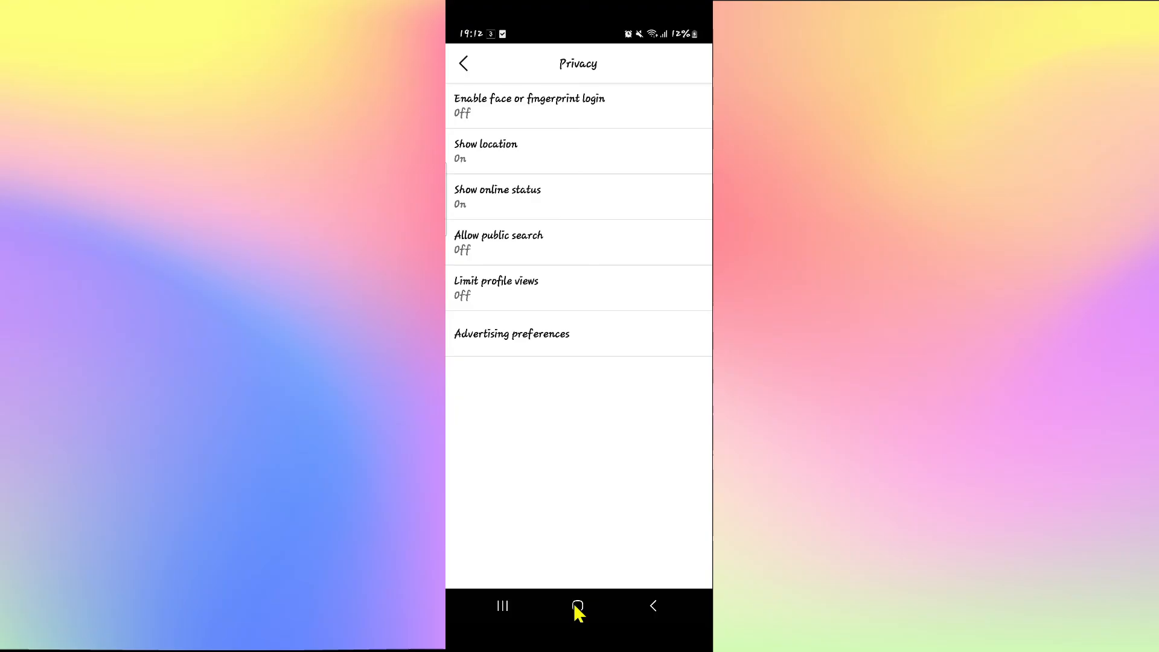
{"action": "left_click", "coordinate": [577, 606]}
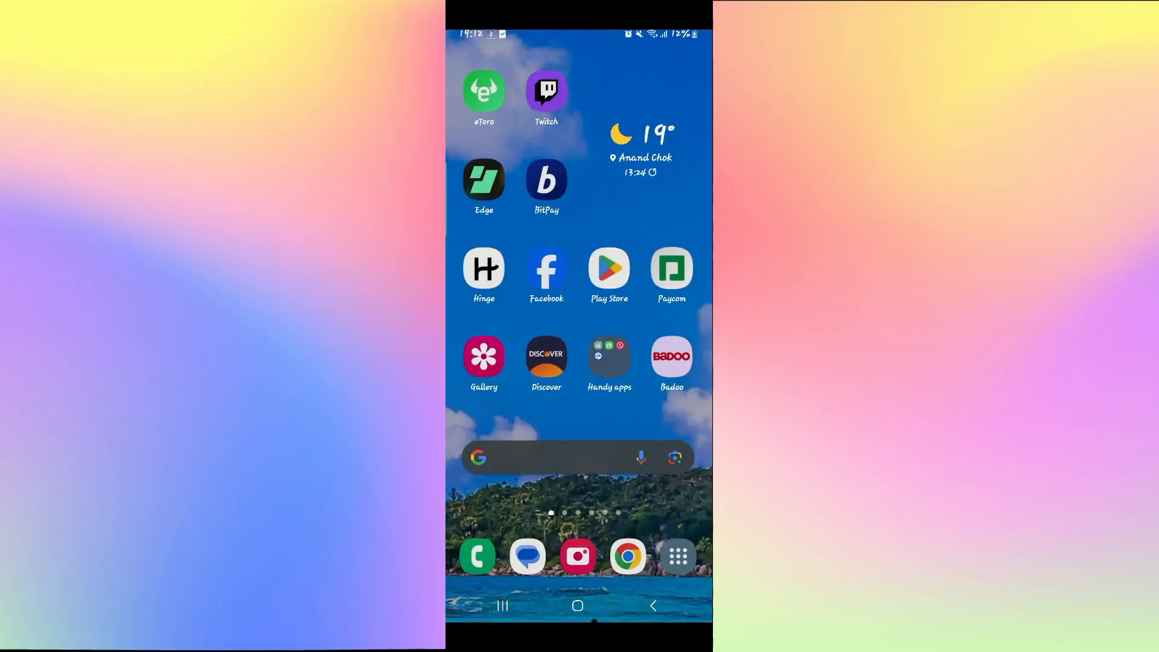